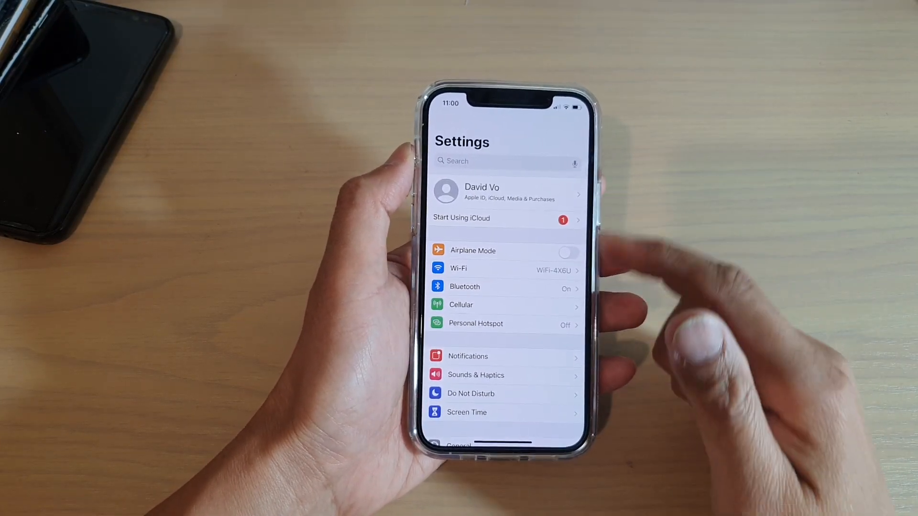
# Step: Open the Notifications list and go into an app's notification page
pyautogui.click(468, 355)
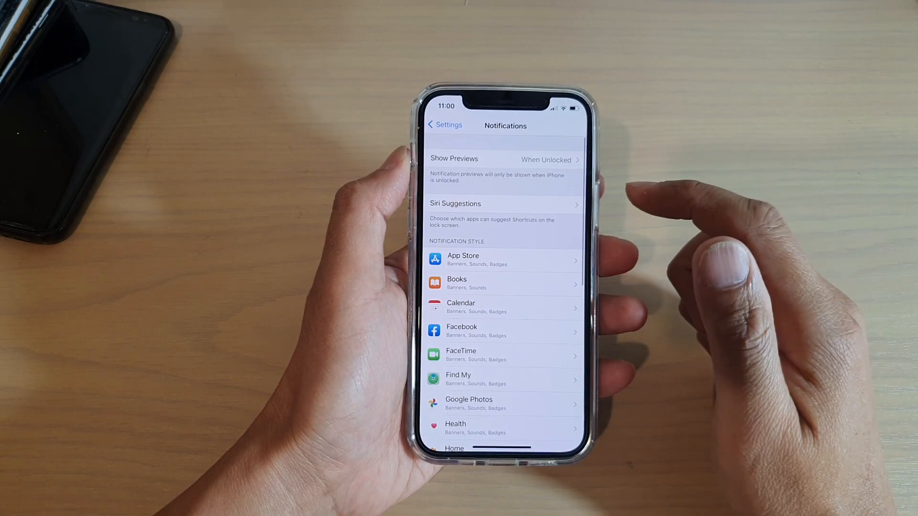
pyautogui.click(503, 260)
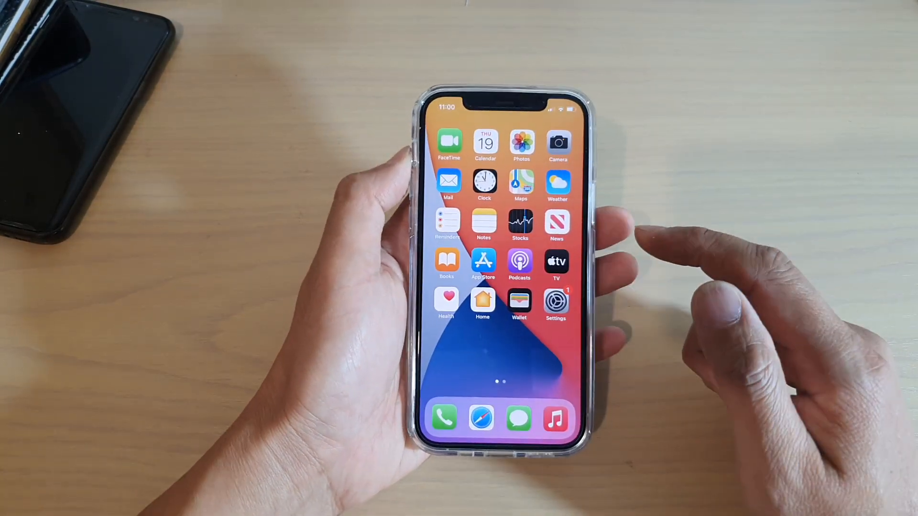
# Step: Reopen the Settings app from the home screen
pyautogui.click(556, 299)
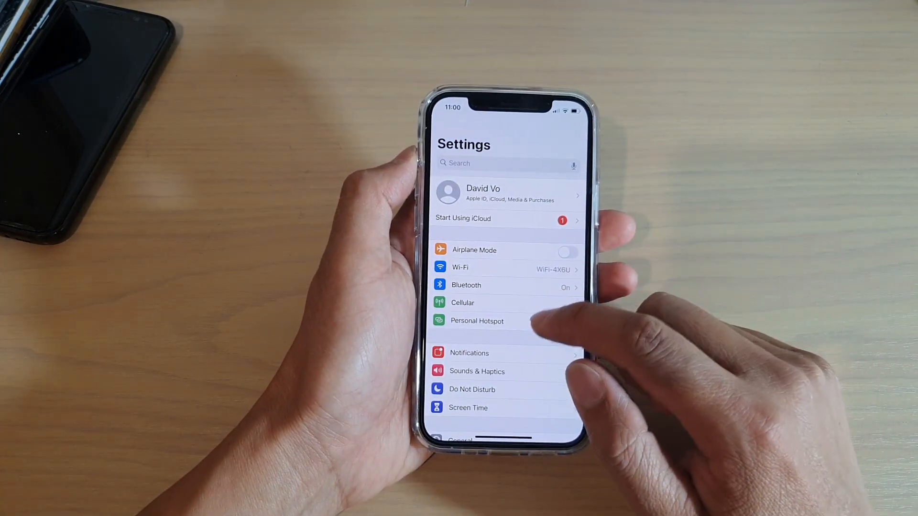
# Step: Turn off Sounds for App Store notifications, keeping Allow Notifications and badges on
pyautogui.click(468, 353)
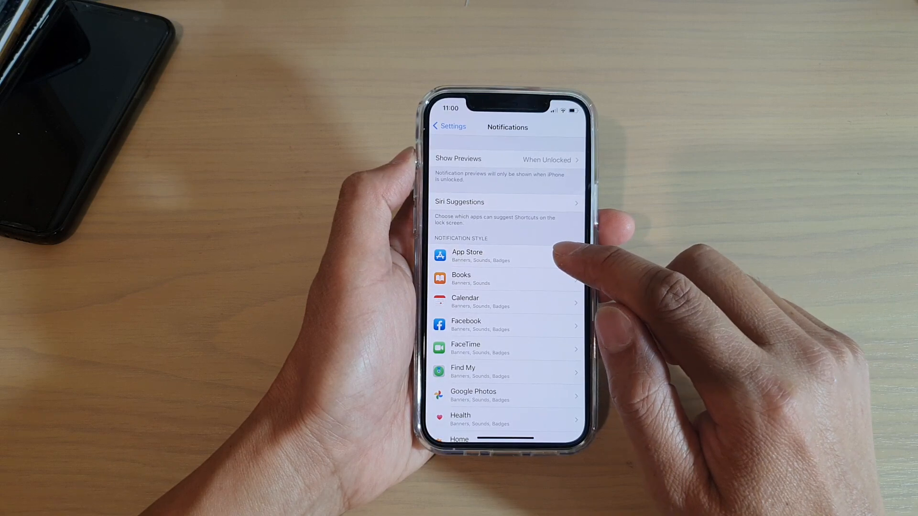
pyautogui.click(507, 256)
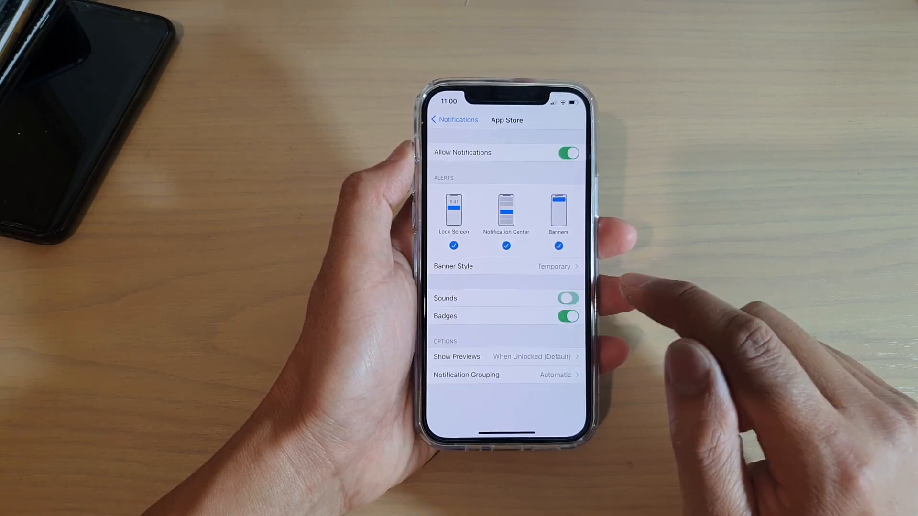
pyautogui.click(567, 298)
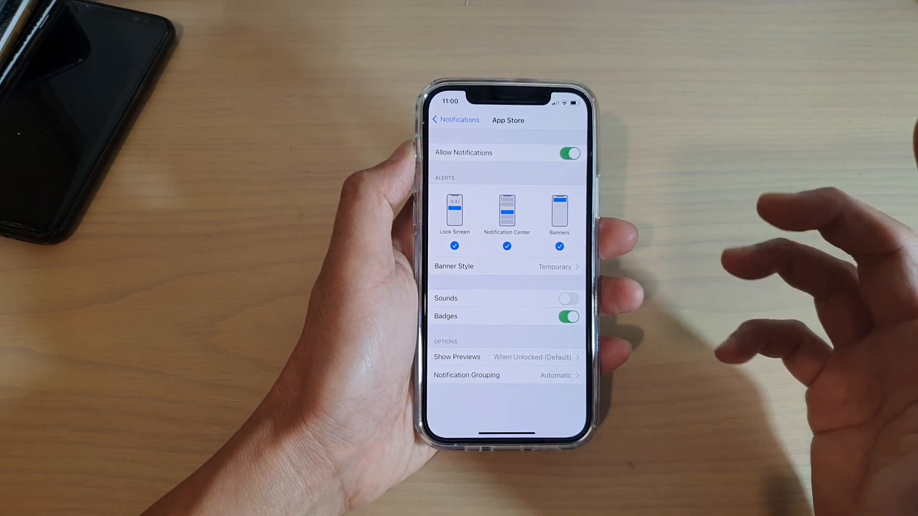